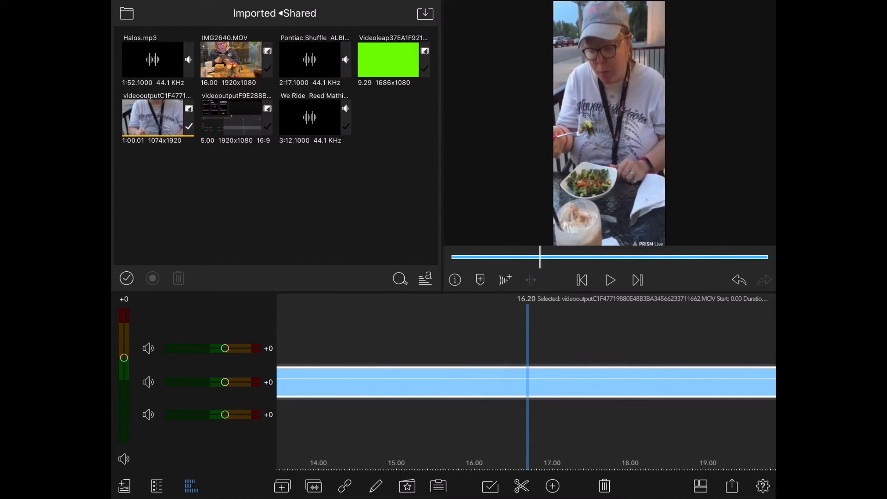
Step: Split the clip at 20 s and about 24 s, then scrub back to about 19 s
left_click_drag(527, 374, 563, 370)
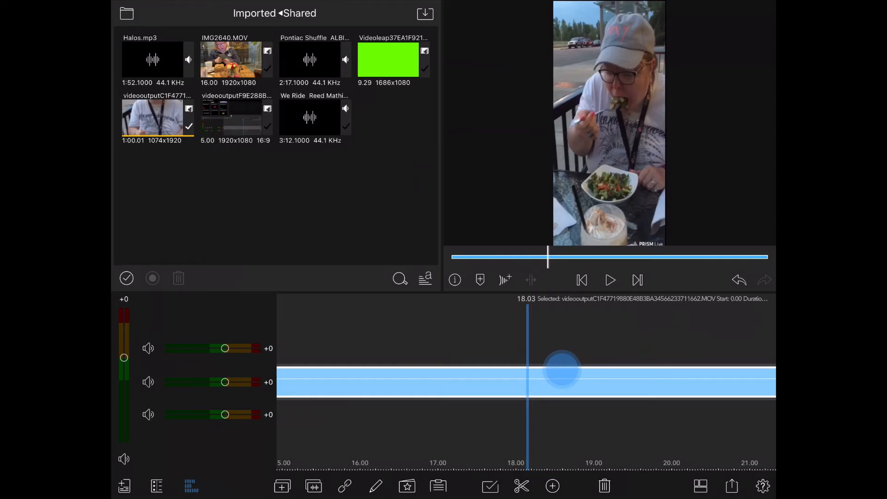
left_click_drag(562, 371, 526, 379)
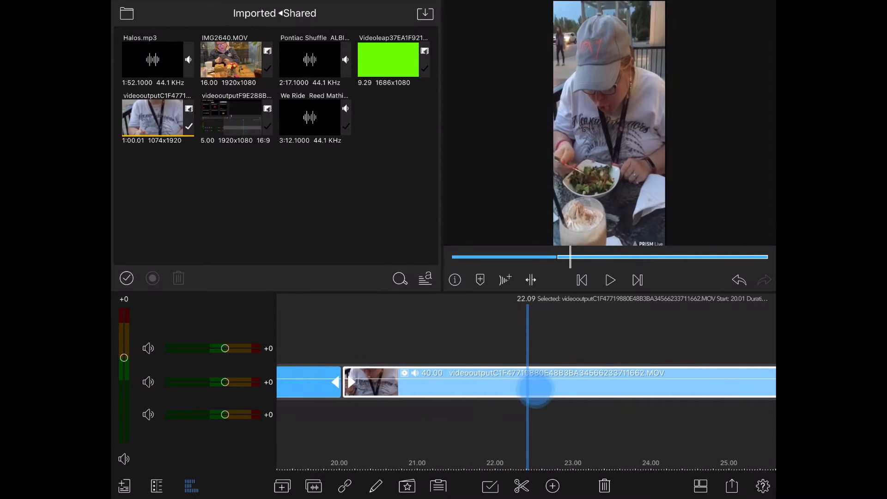
left_click_drag(535, 390, 479, 391)
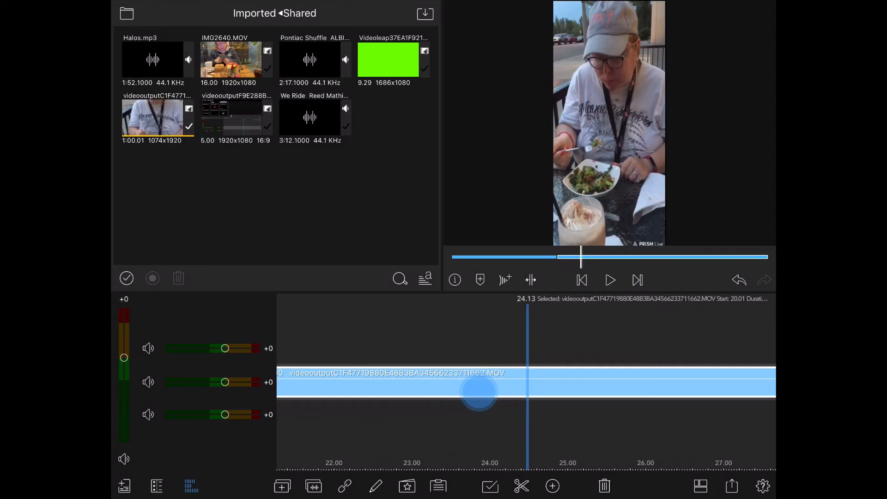
left_click_drag(478, 391, 526, 390)
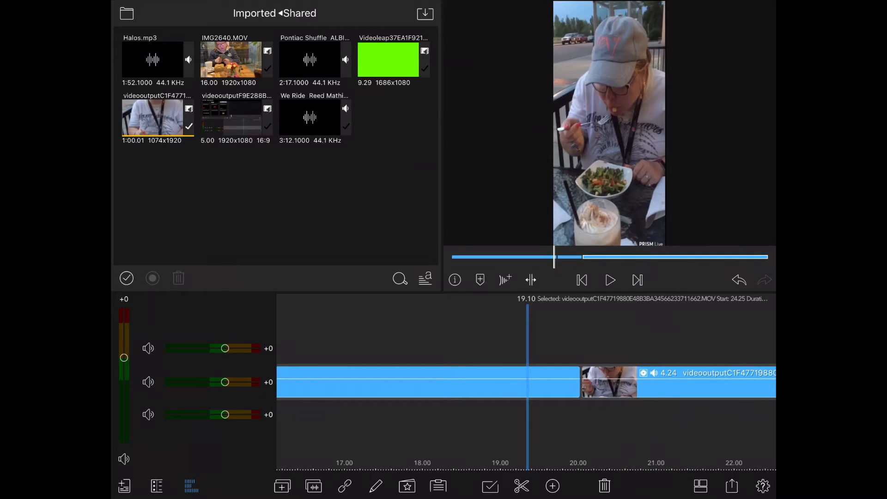
Step: Export a Snapshot still of the 19.10 frame from the Share menu
left_click(732, 486)
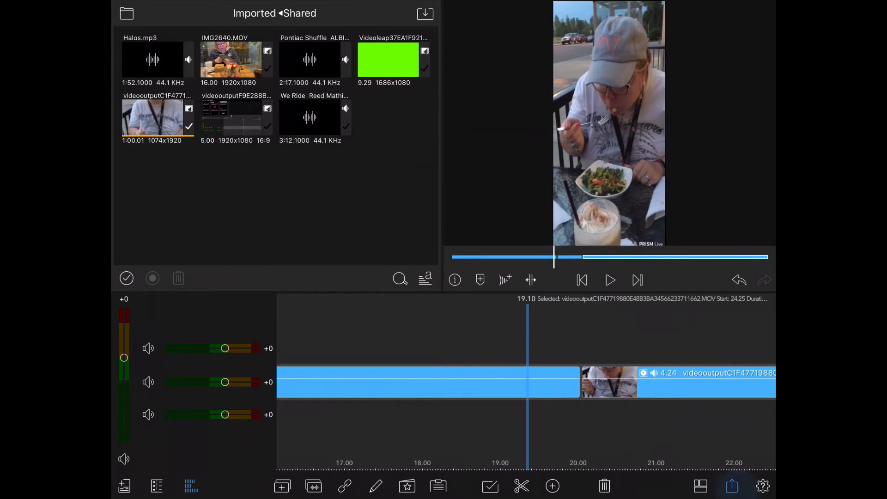
left_click(732, 486)
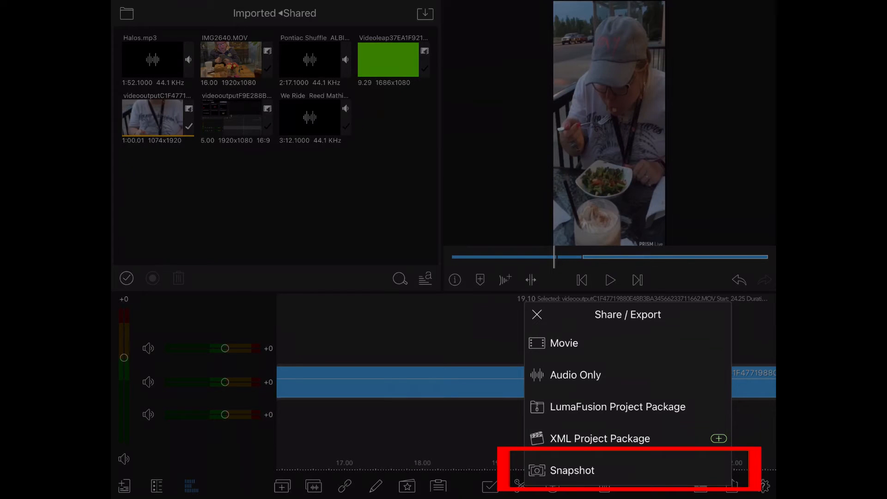
left_click(572, 471)
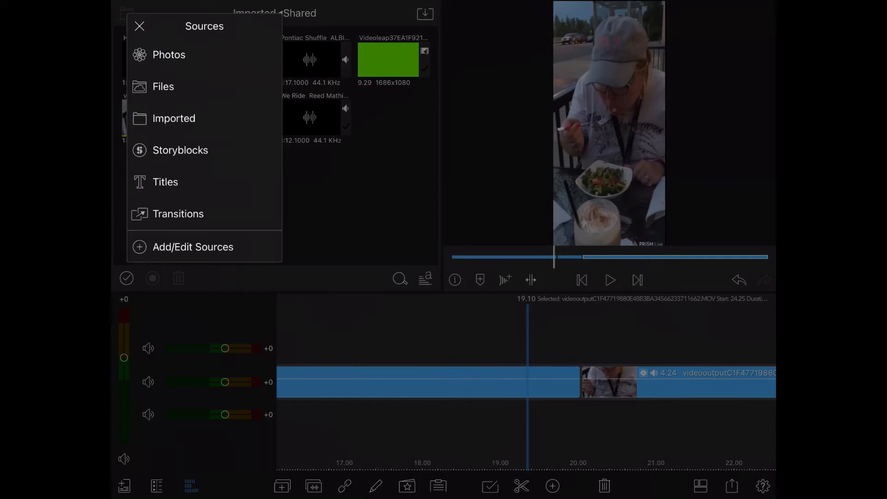
Step: From Photos > All Photos and Videos, place the Snapshot above the clip at 19 s
left_click(169, 55)
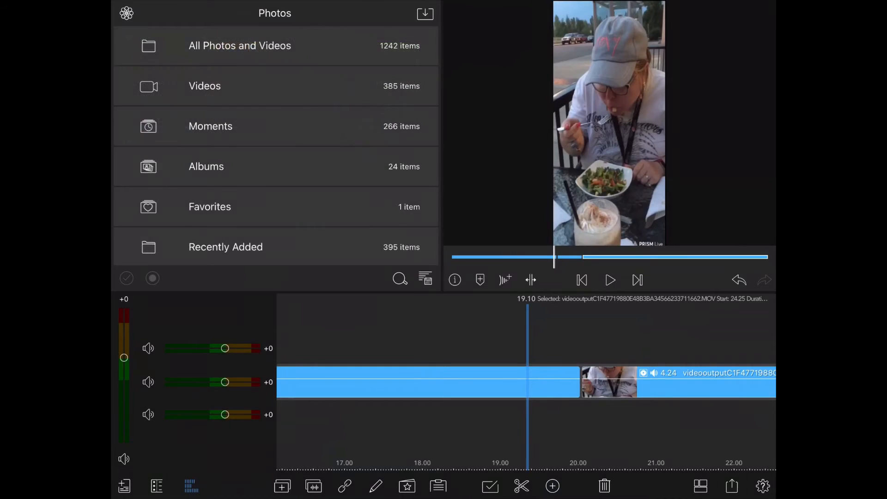
left_click(240, 45)
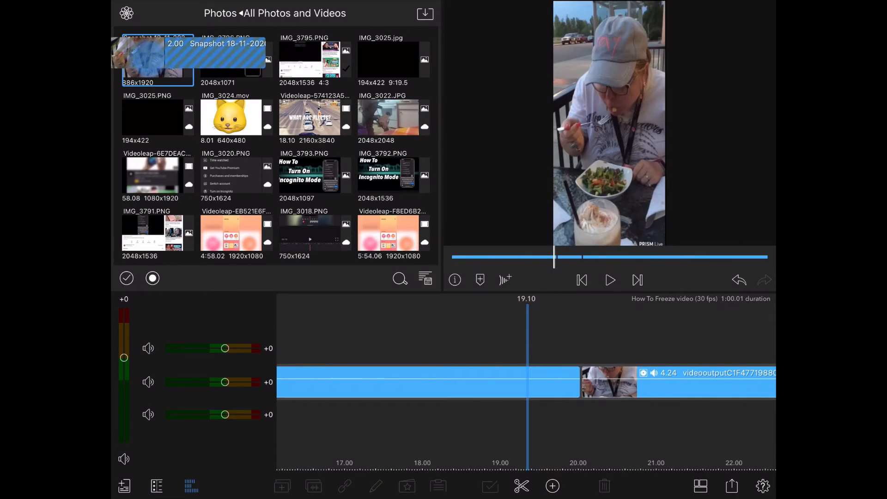
left_click_drag(158, 60, 634, 334)
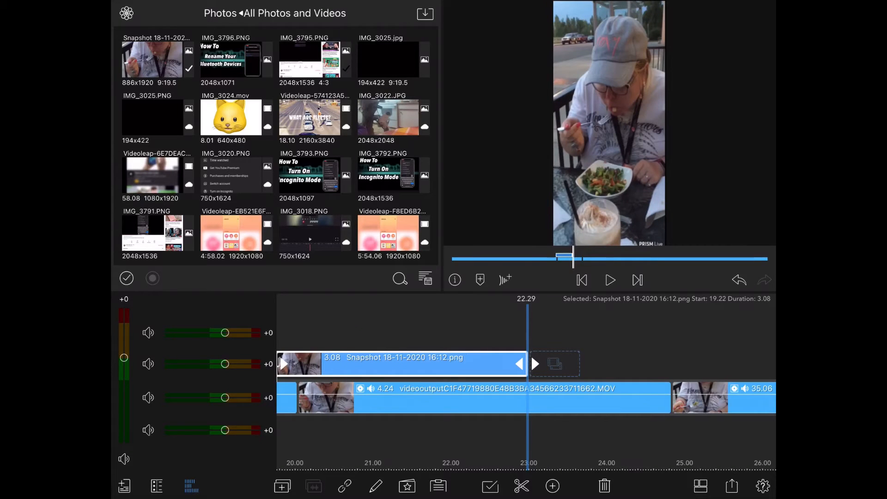
Step: Lengthen the snapshot still to 5.11 seconds and play back the freeze
left_click_drag(535, 363, 727, 364)
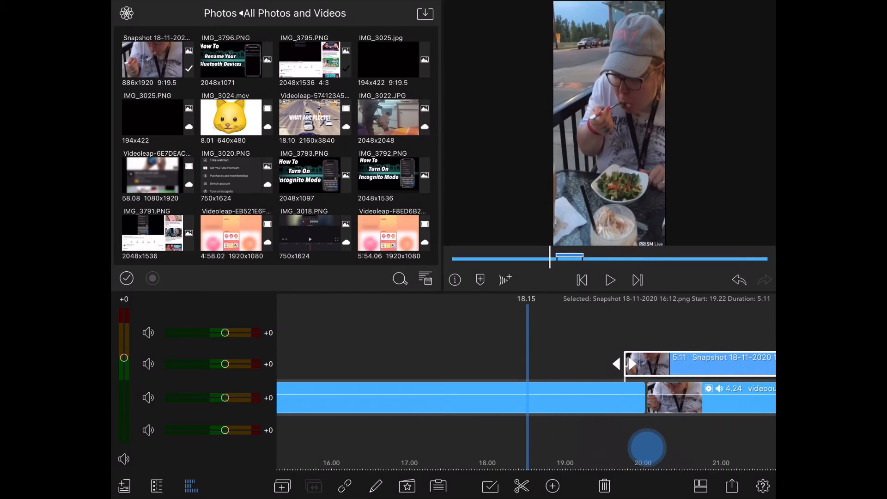
left_click(610, 280)
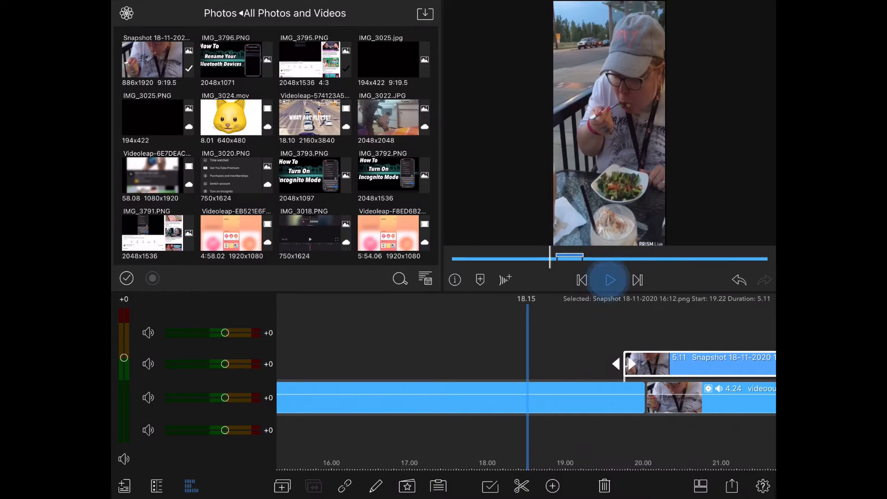
left_click(610, 280)
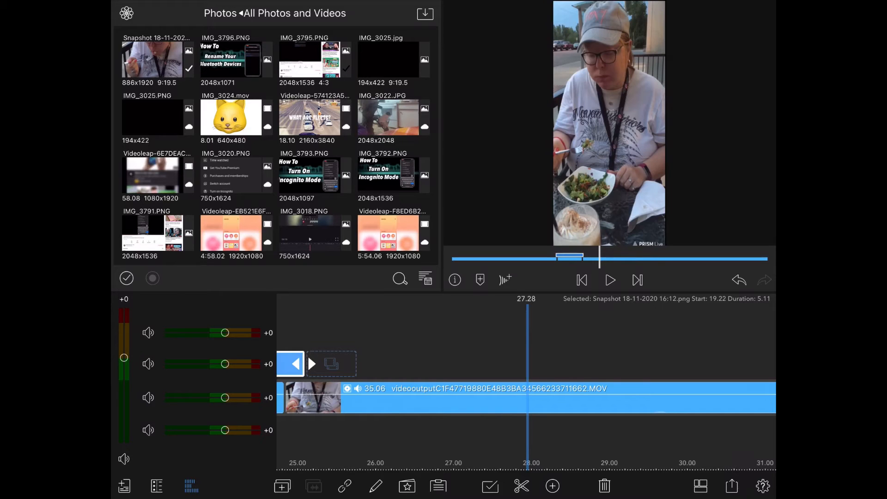
Step: Open Movie export settings: 886x1920, 30 fps, MPEG4
left_click(732, 486)
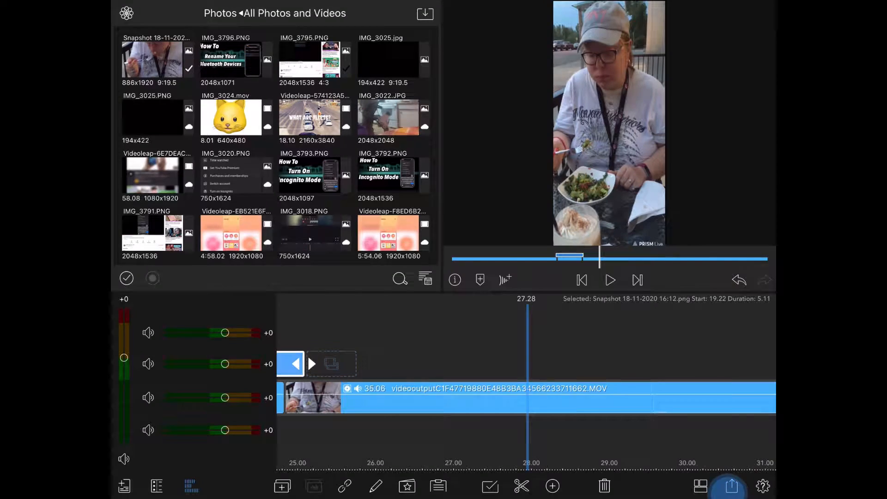
left_click(731, 486)
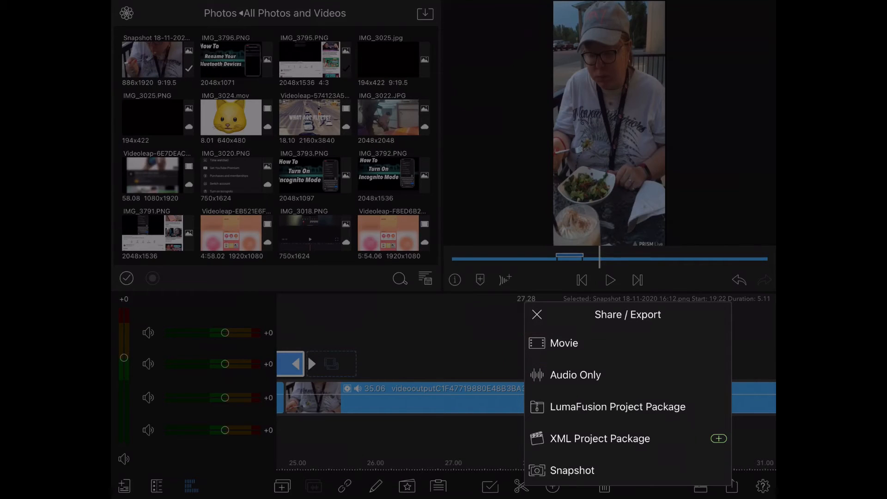
left_click(564, 343)
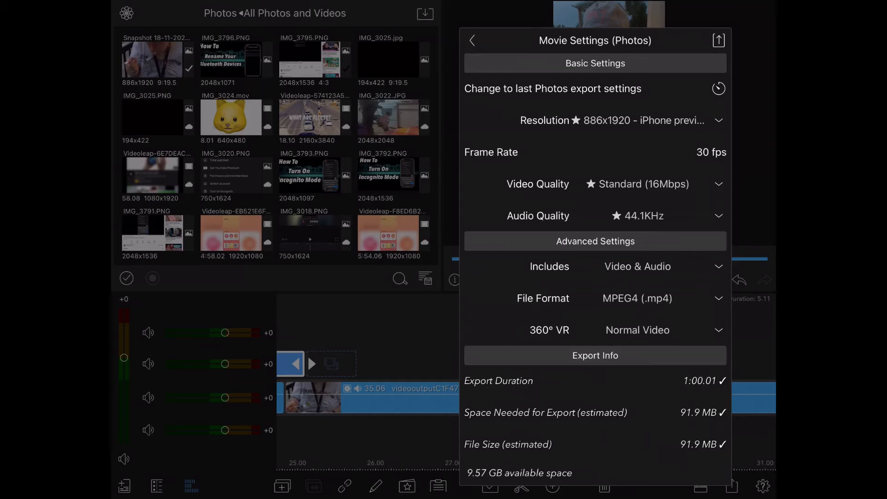